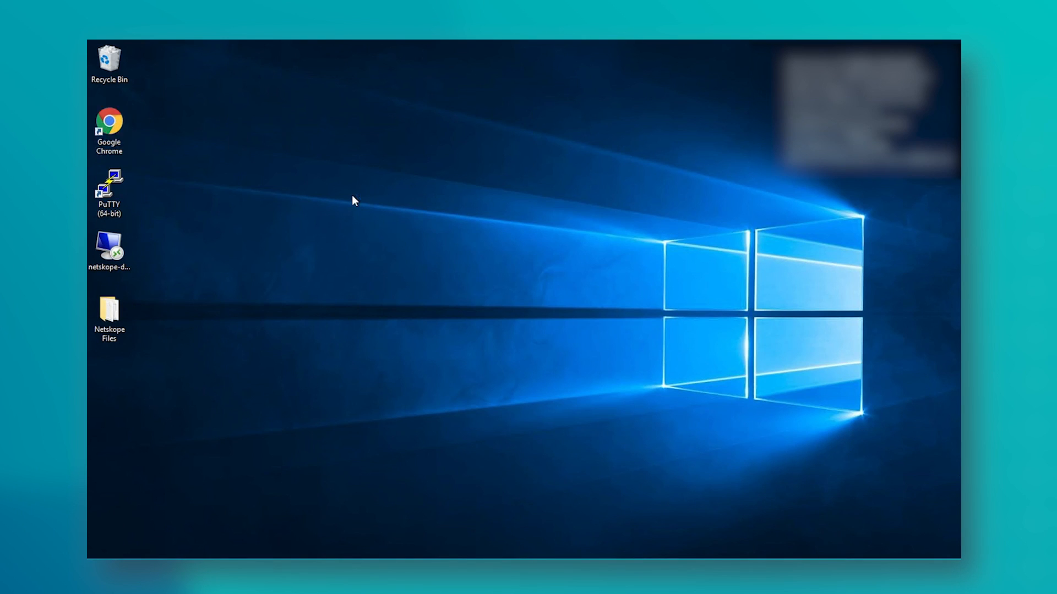
pyautogui.doubleClick(109, 120)
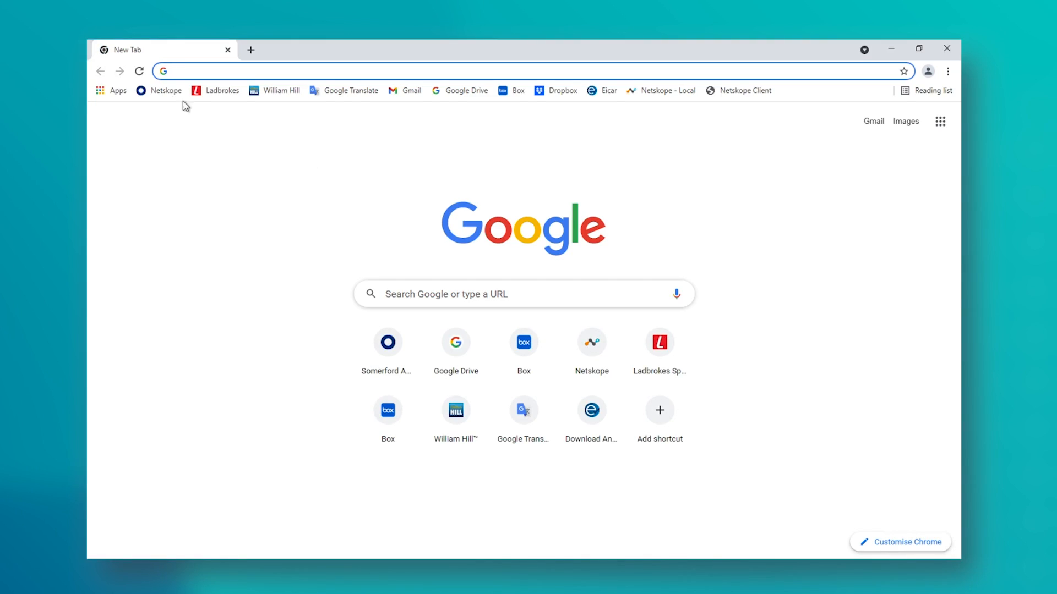
pyautogui.click(386, 341)
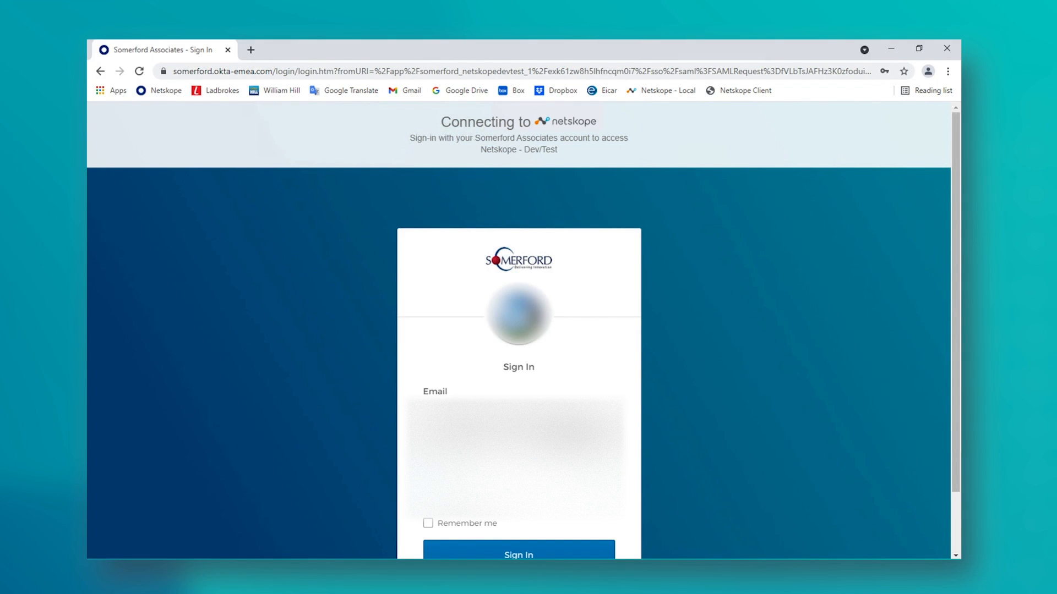
pyautogui.click(519, 554)
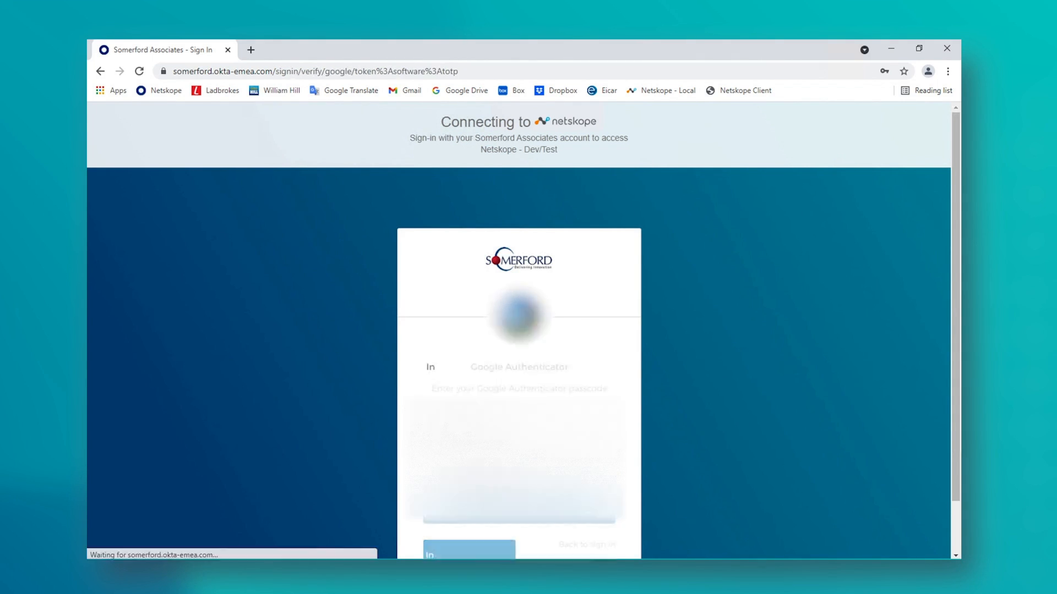
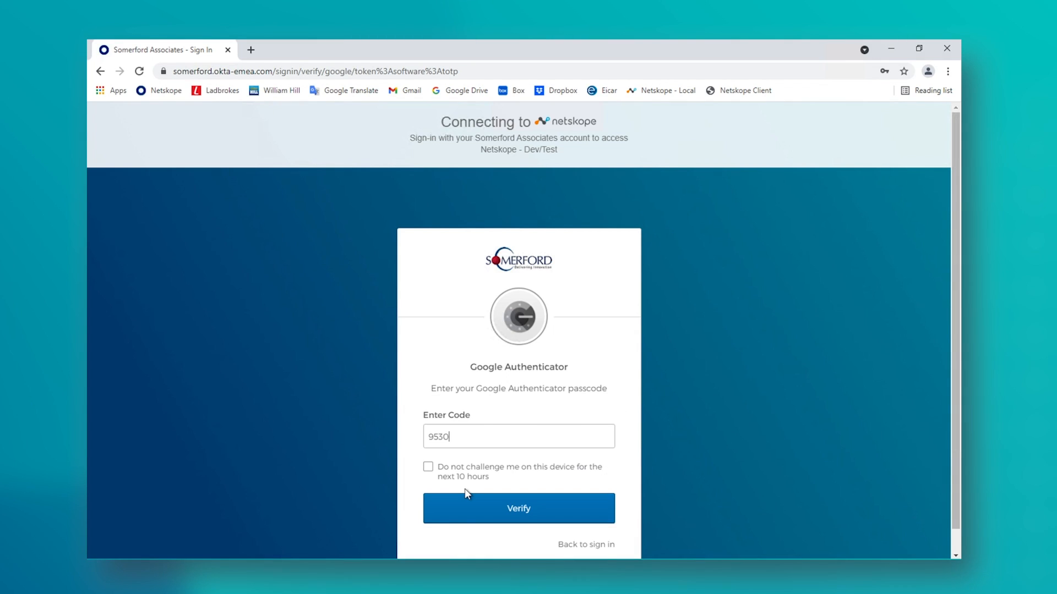
pyautogui.click(519, 508)
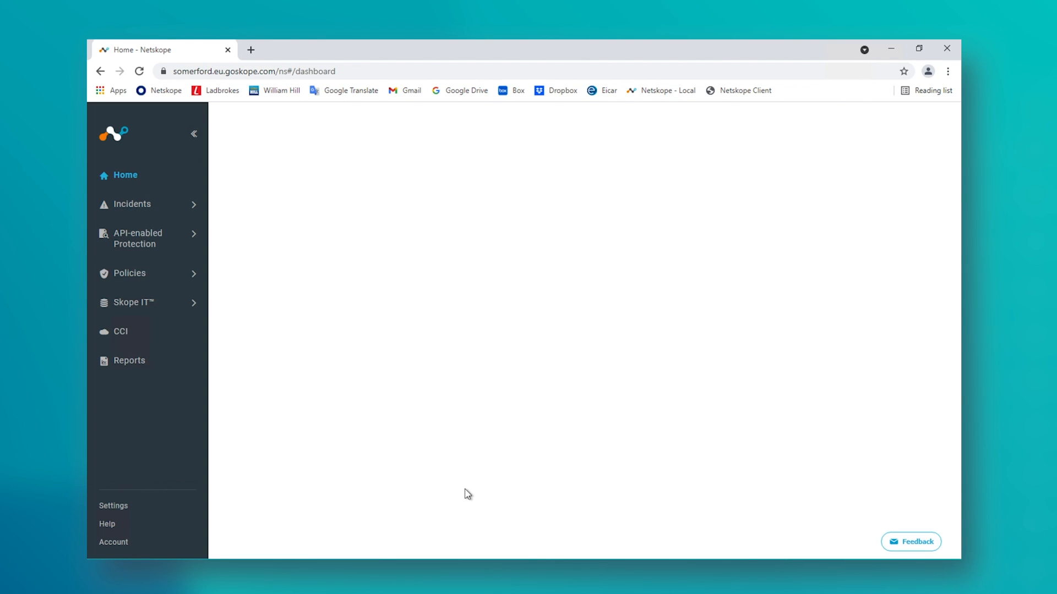
pyautogui.click(130, 273)
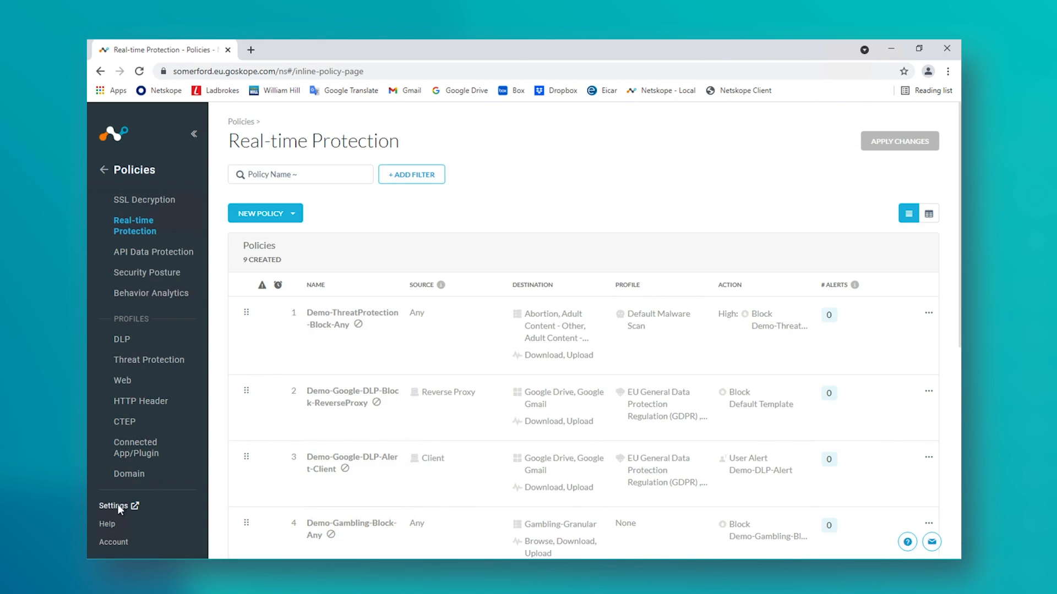
pyautogui.click(113, 507)
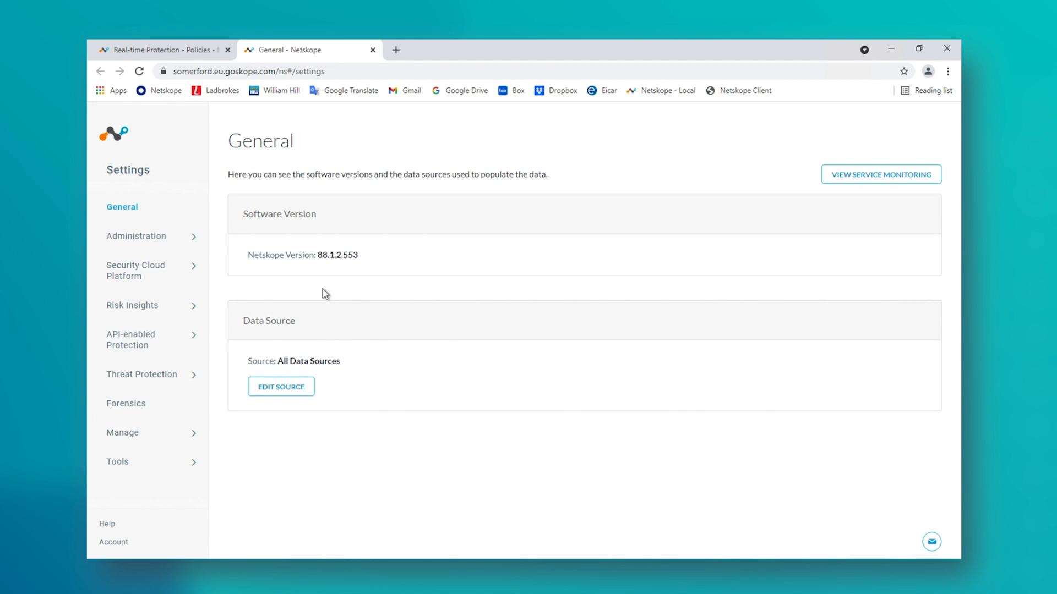
pyautogui.click(131, 340)
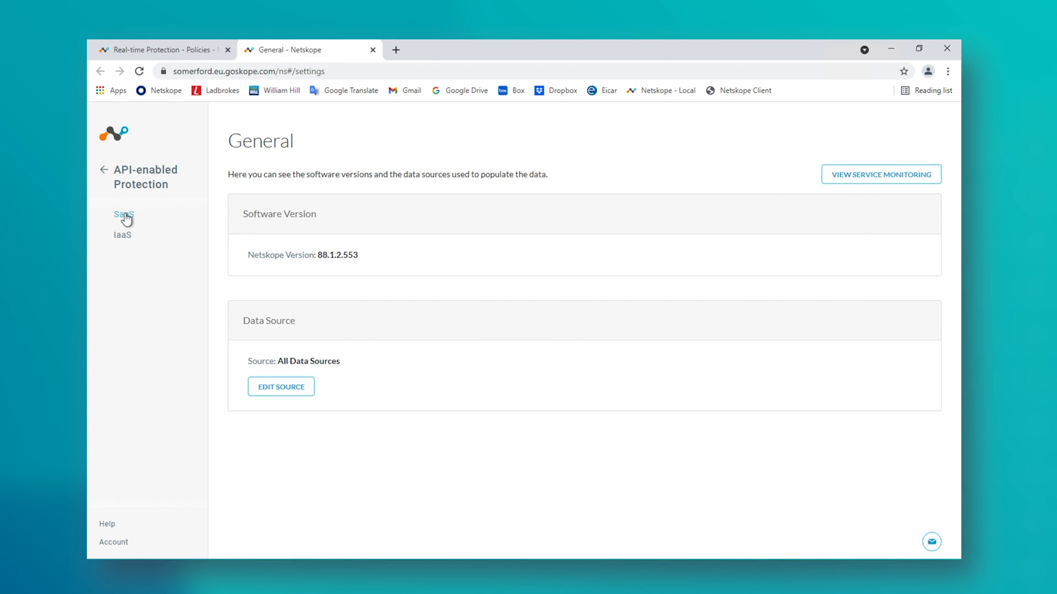
pyautogui.click(123, 215)
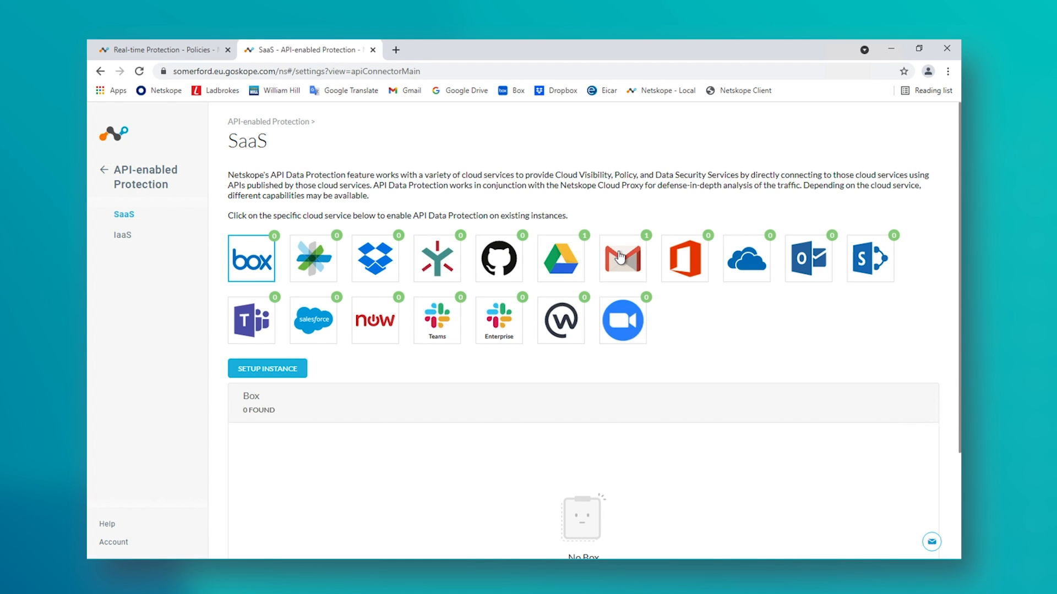
pyautogui.moveTo(624, 258)
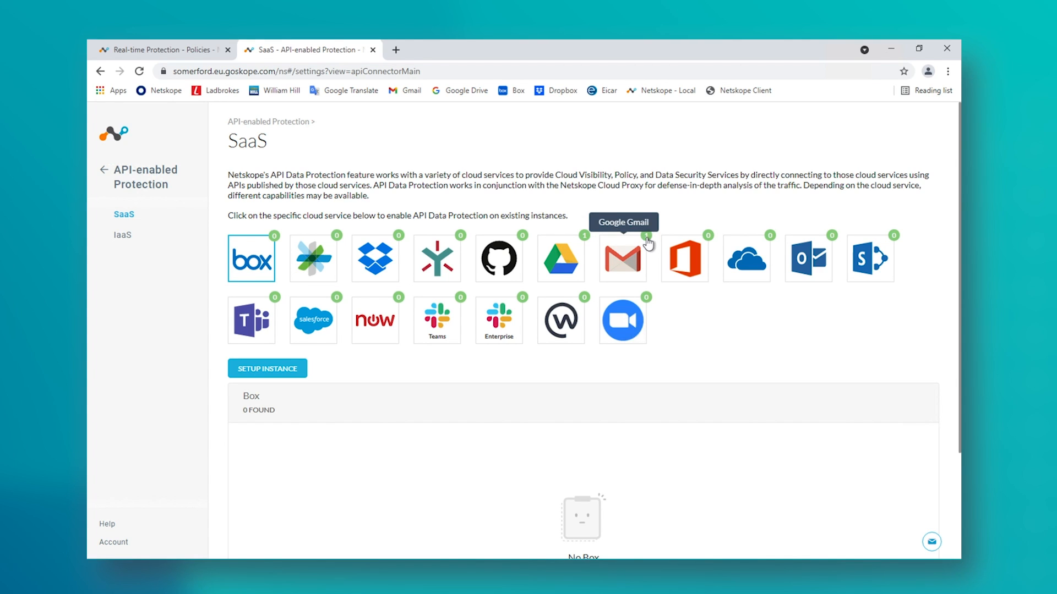
pyautogui.click(622, 258)
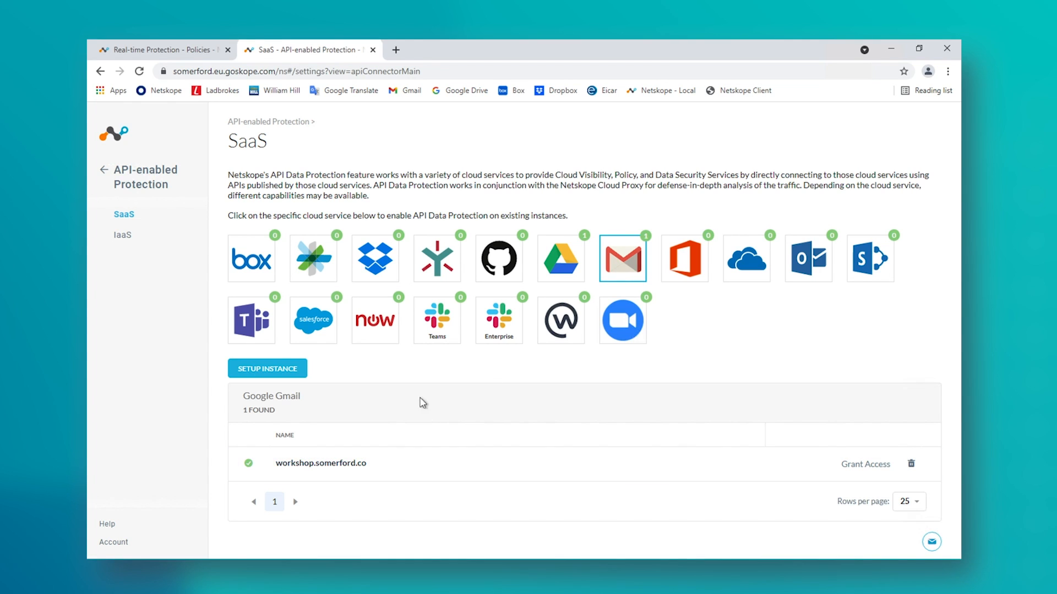
pyautogui.moveTo(452, 364)
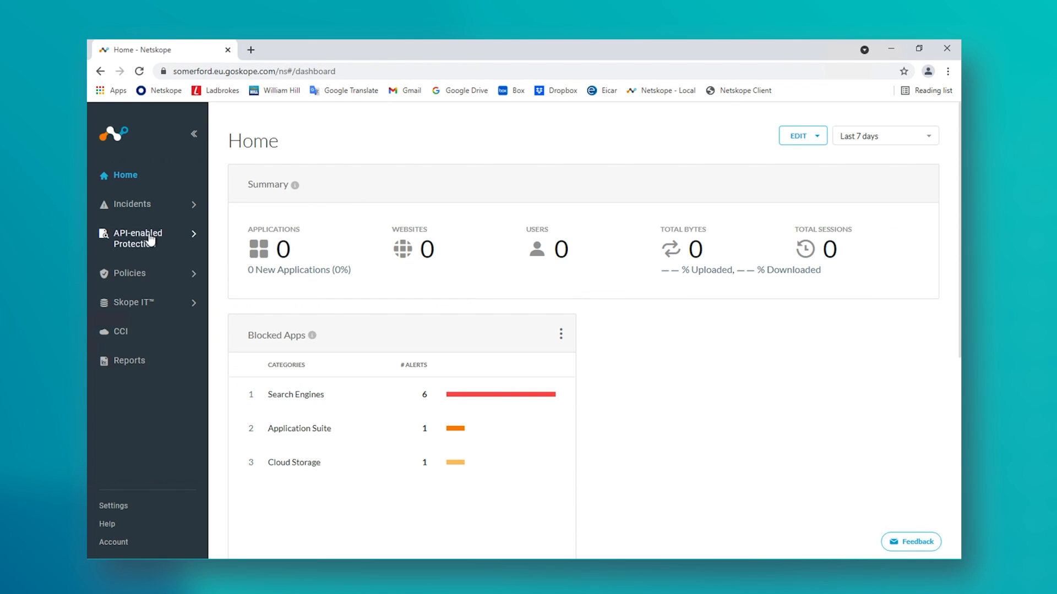
# Open API-enabled Protection and review the workshop.somerford.co Google Drive Files summary (34 files, 17 DLP, 15 malware).
pyautogui.click(137, 239)
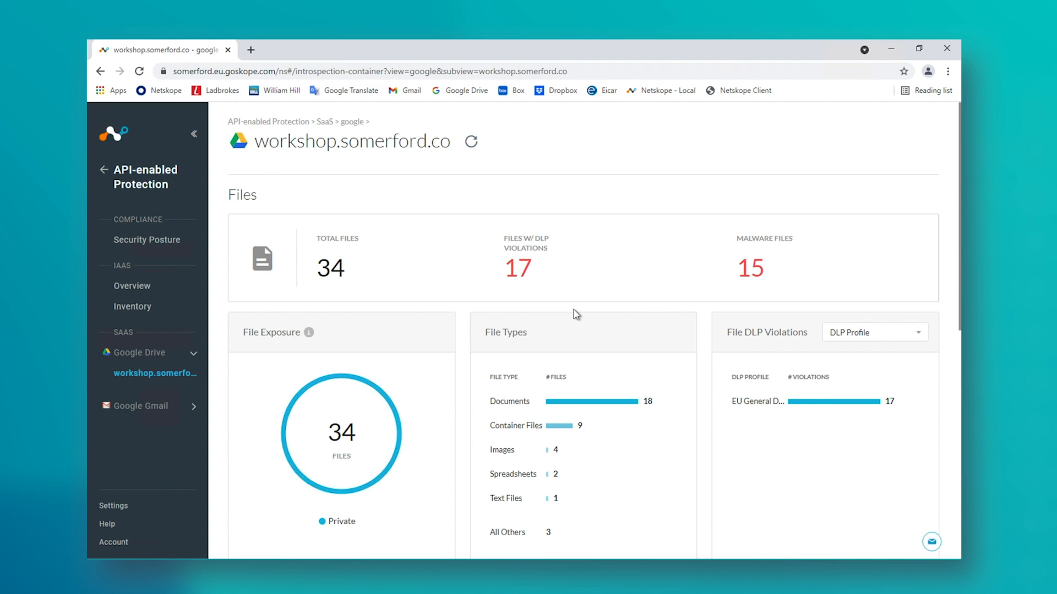
pyautogui.scroll(-3)
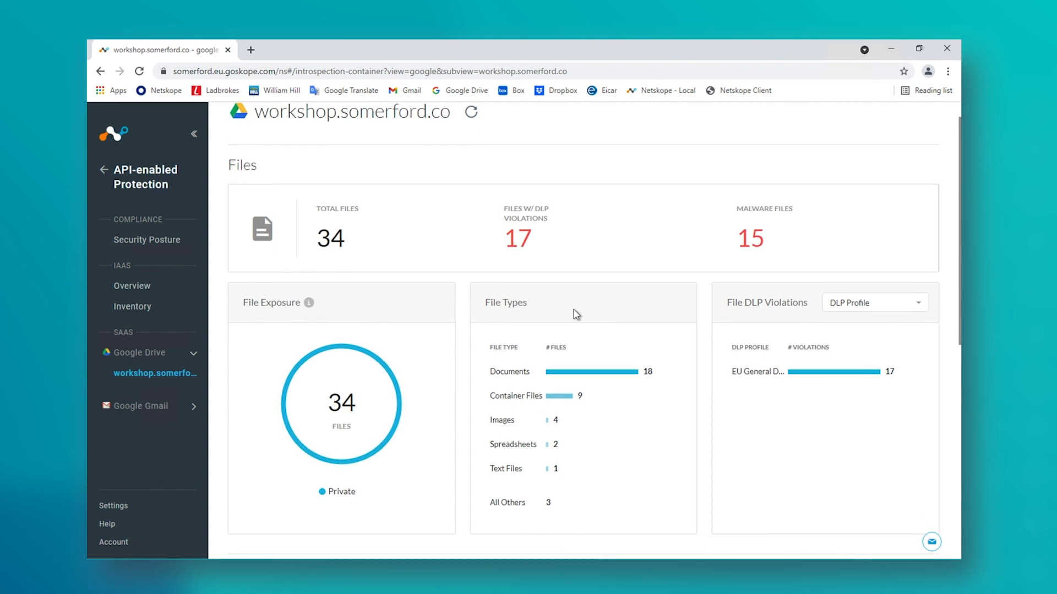
pyautogui.scroll(-3)
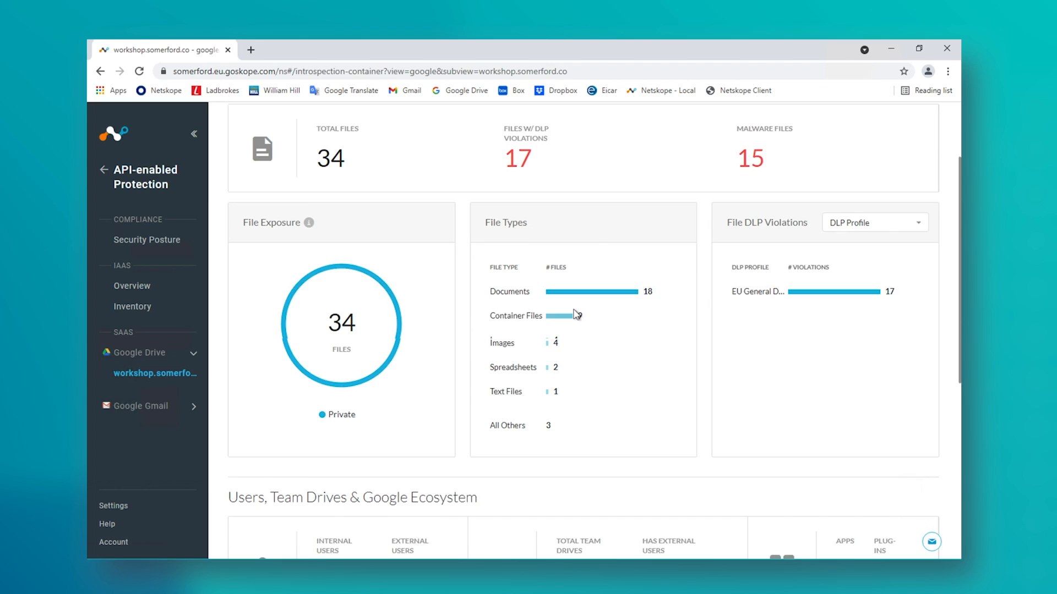
pyautogui.scroll(-3)
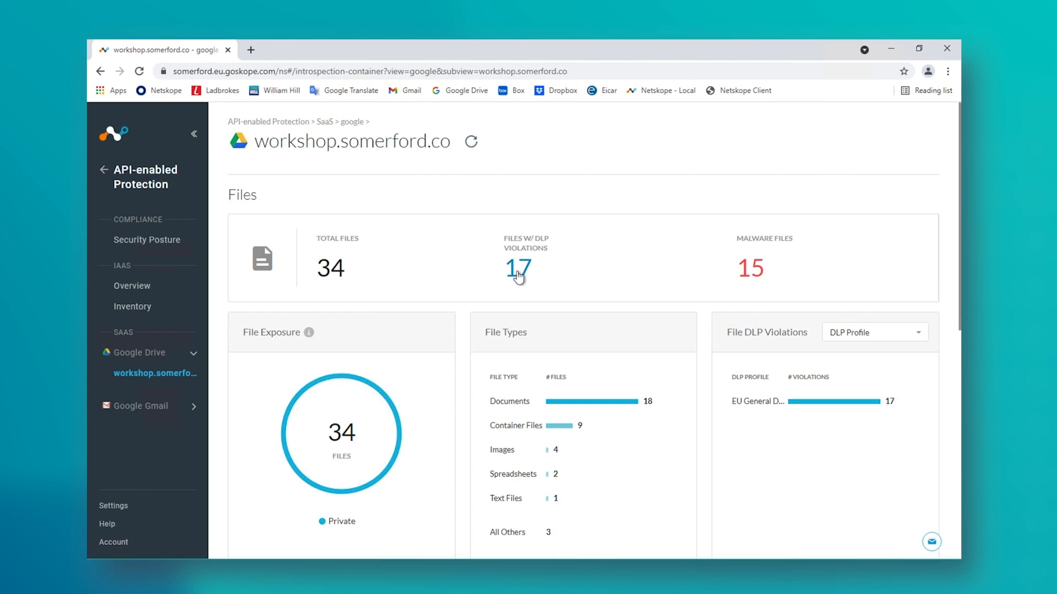
pyautogui.click(519, 268)
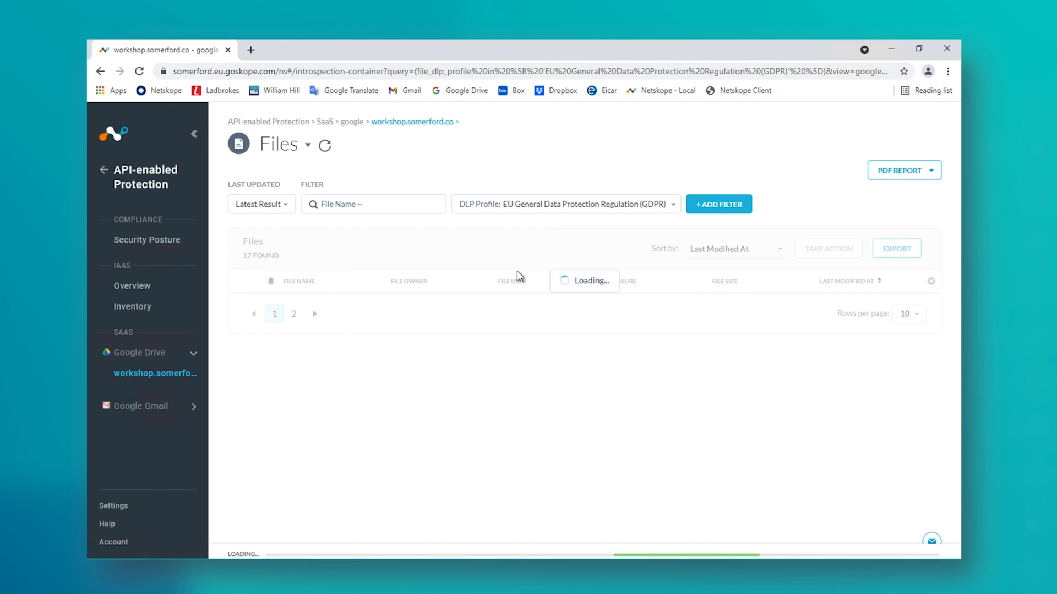
pyautogui.moveTo(562, 208)
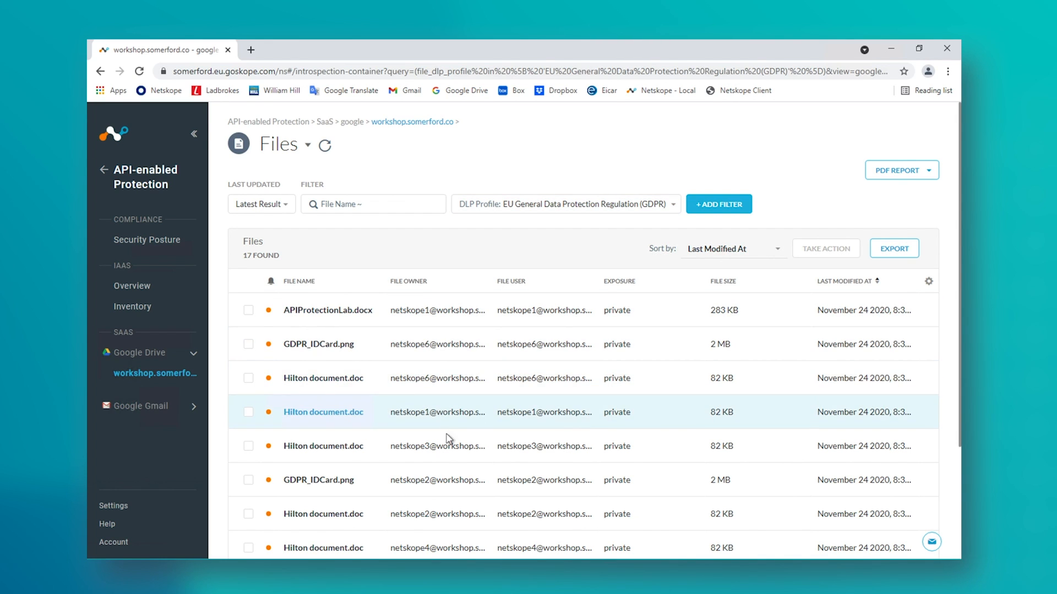
pyautogui.scroll(-3)
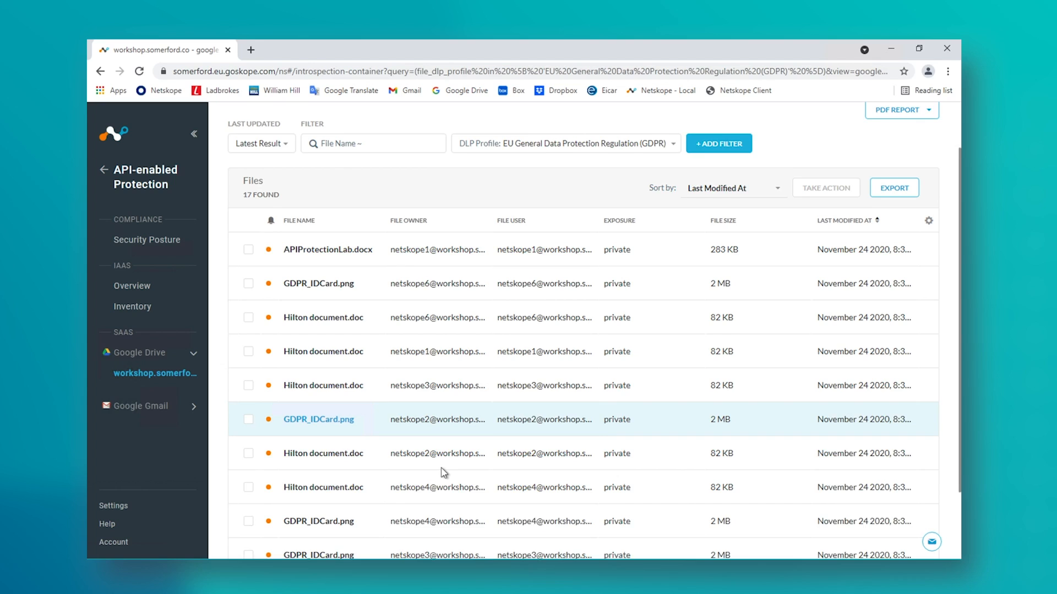
pyautogui.scroll(-3)
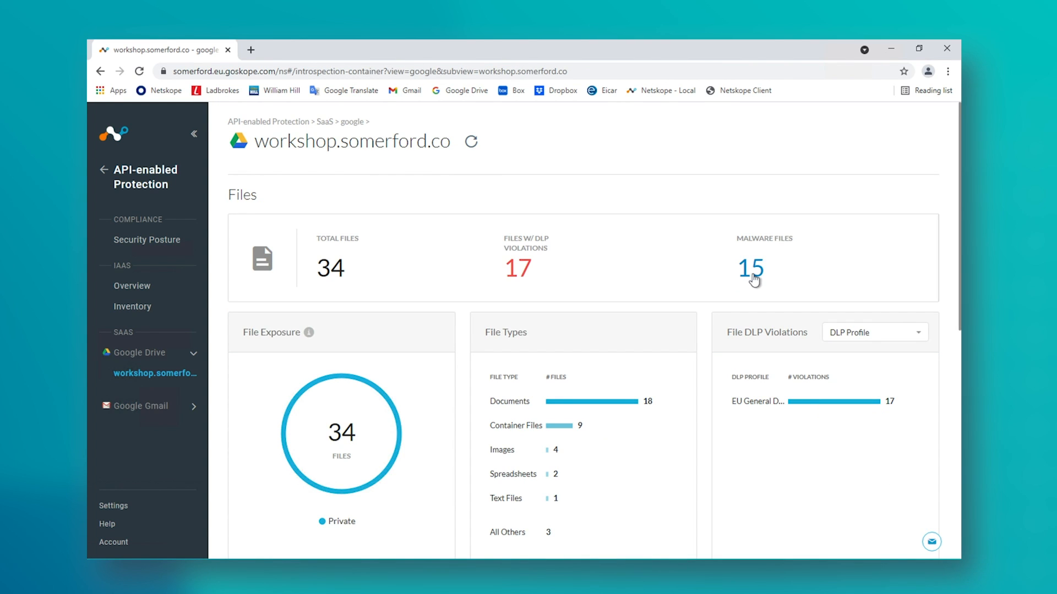
# Filter the Files list to the 15 malware files, including eicar.com and Malware.docx.
pyautogui.click(749, 268)
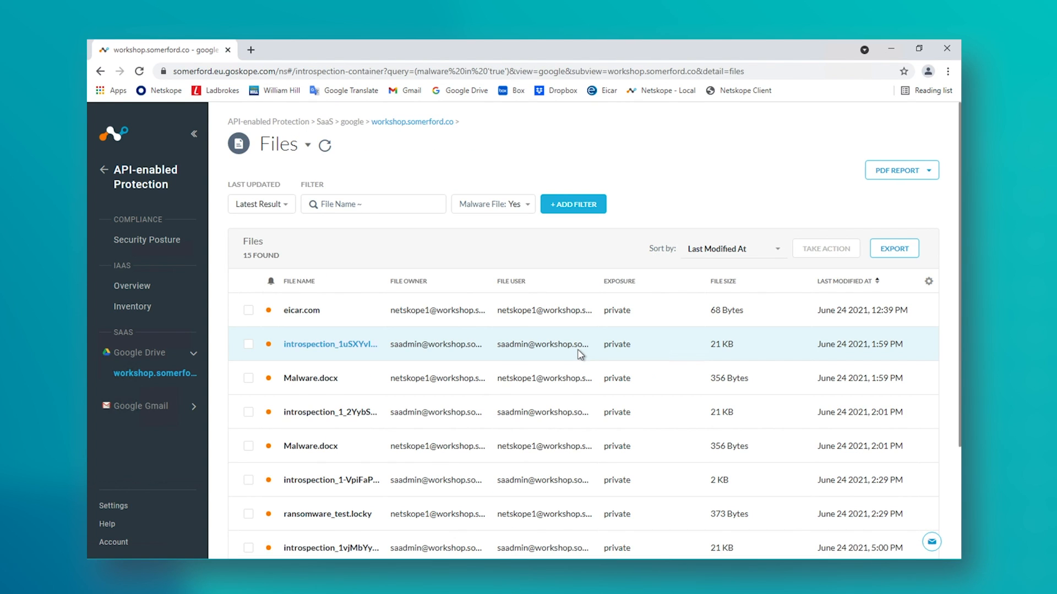
pyautogui.scroll(-3)
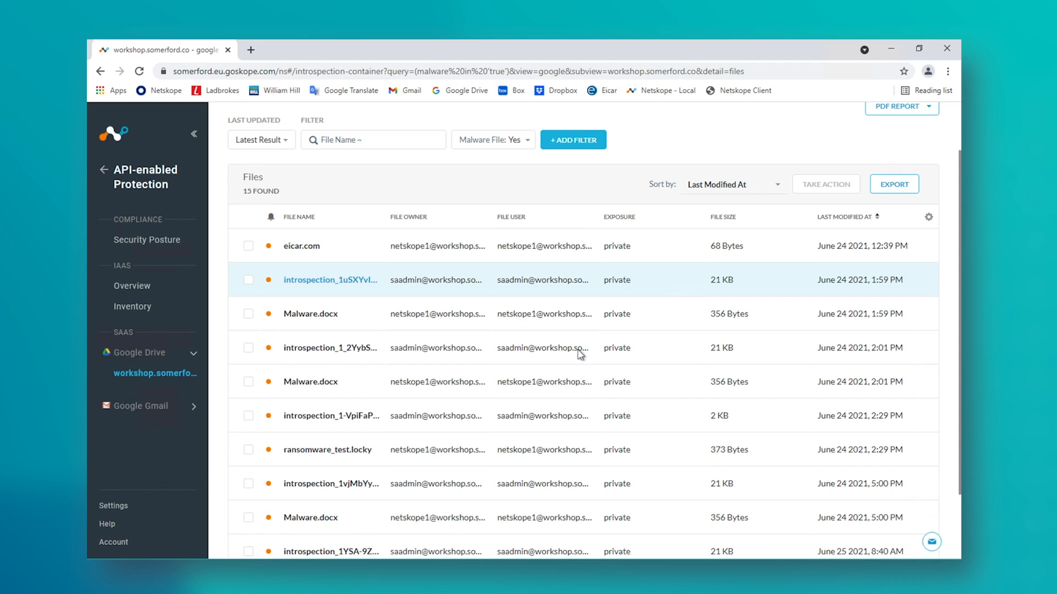
pyautogui.scroll(-3)
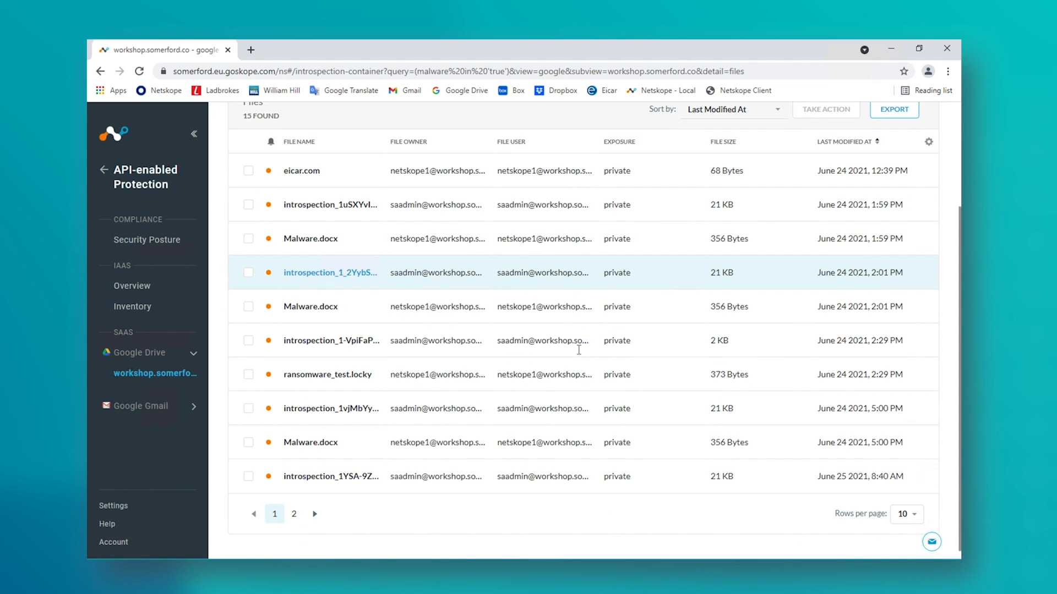
pyautogui.scroll(3)
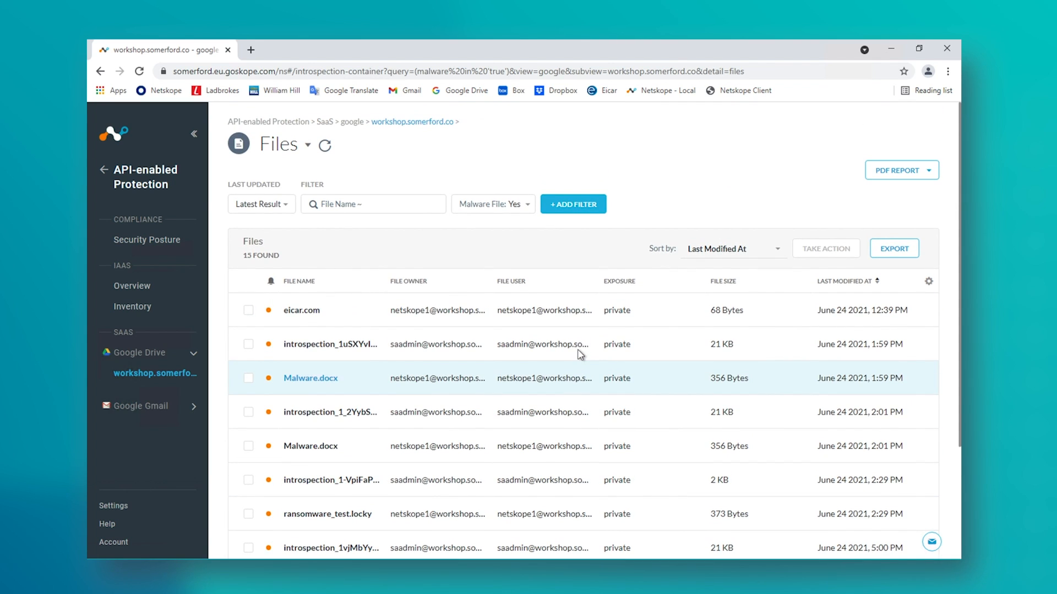
# Review eicar.com's File Details: private, 68 bytes, in Trash, no DLP violations or sharing.
pyautogui.click(301, 310)
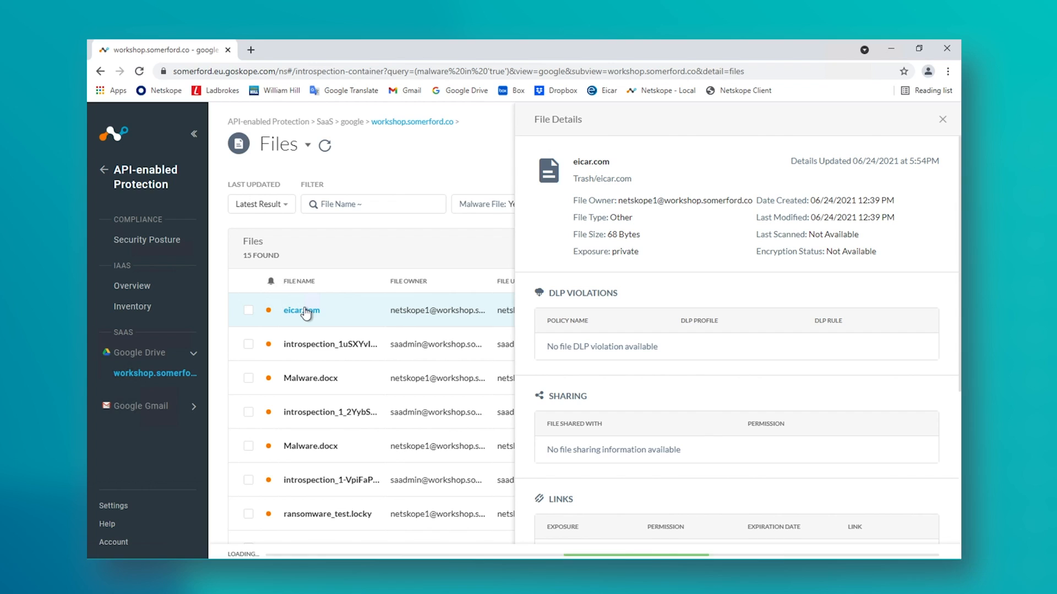
pyautogui.scroll(-3)
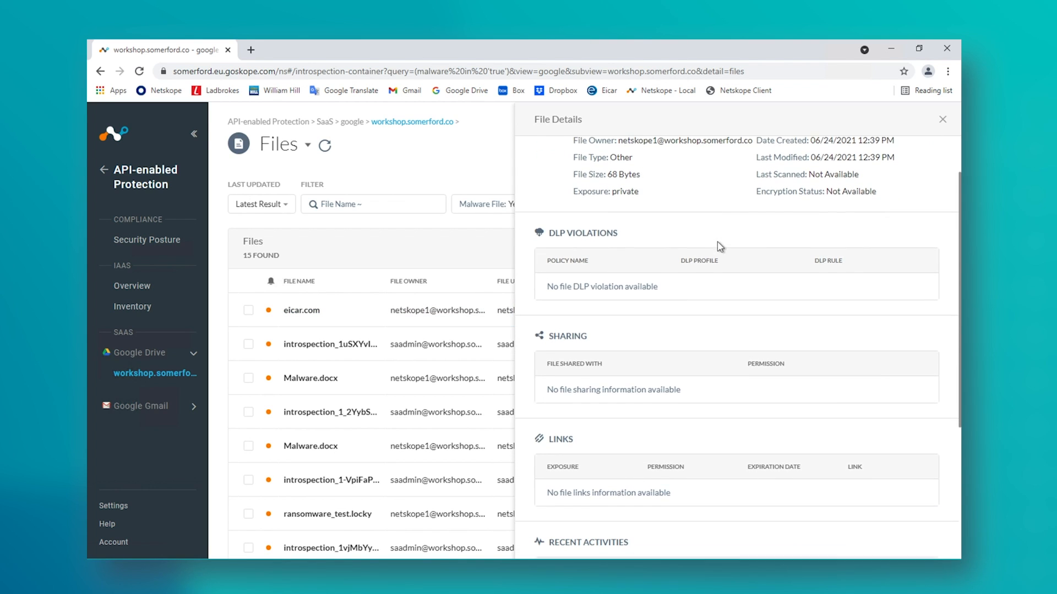
pyautogui.scroll(-3)
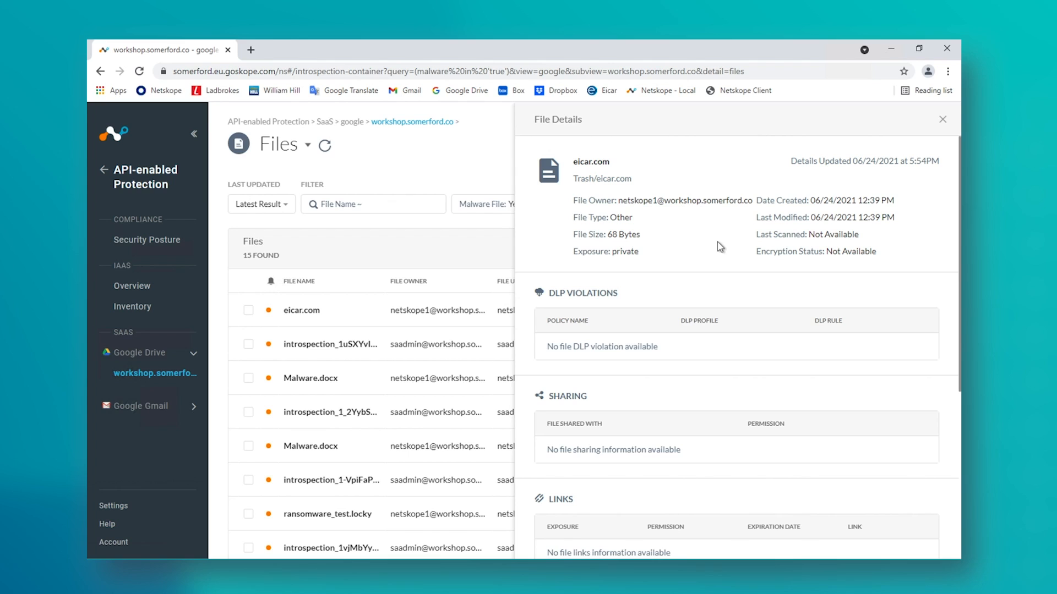
pyautogui.moveTo(725, 244)
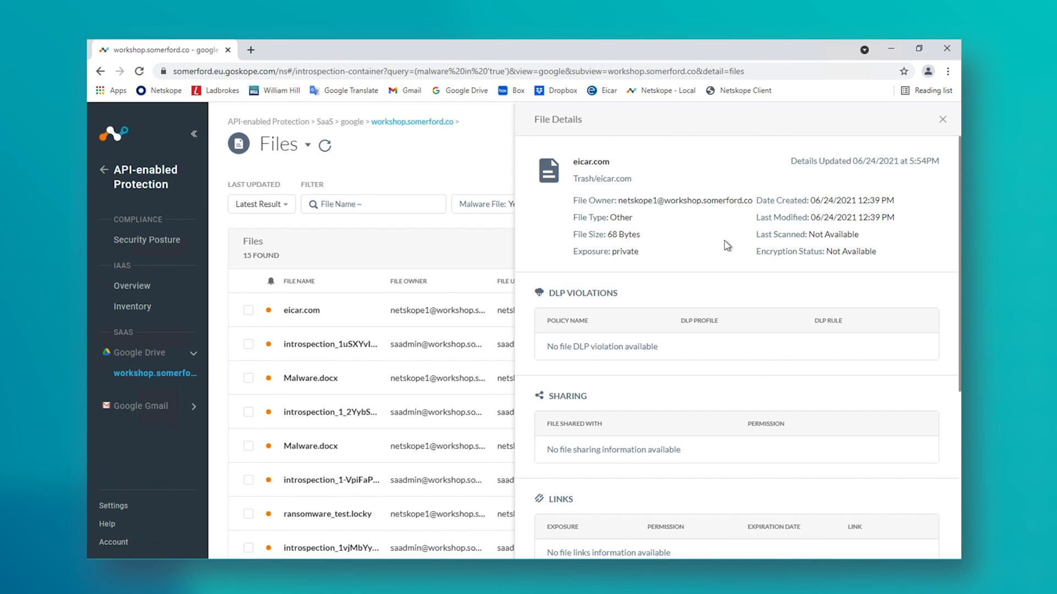
# Close the eicar.com File Details panel, returning to the 15 malware files.
pyautogui.click(942, 119)
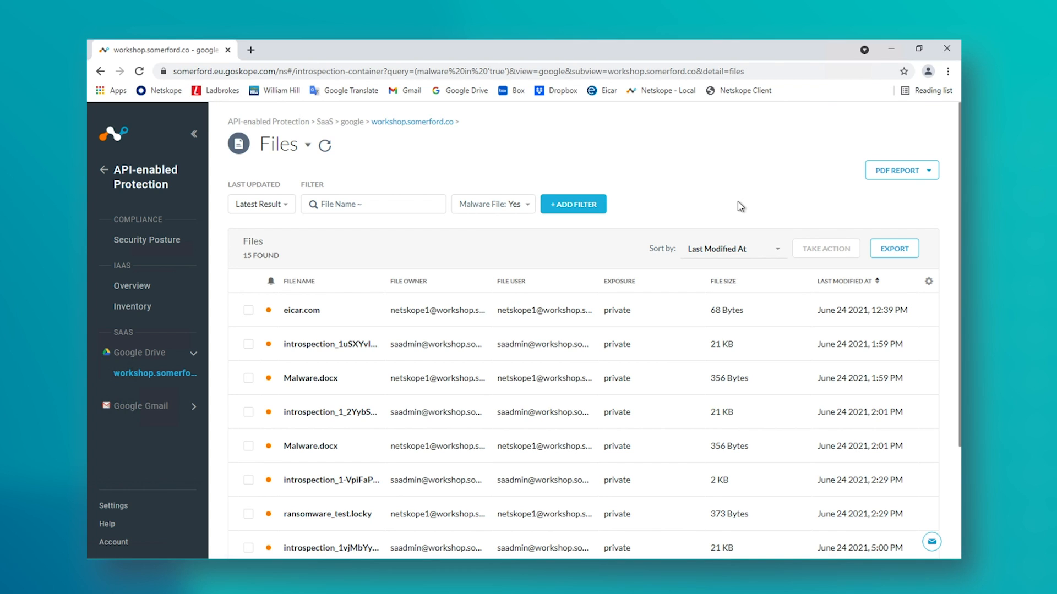
pyautogui.moveTo(667, 206)
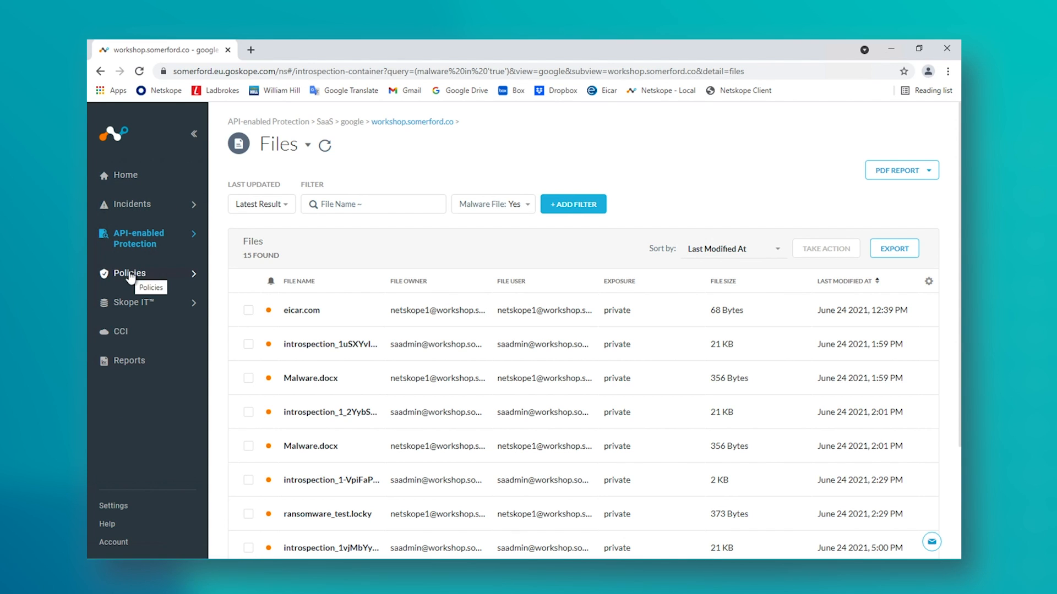
# Go to Policies > API Data Protection and start a New Policy to choose its application.
pyautogui.click(129, 273)
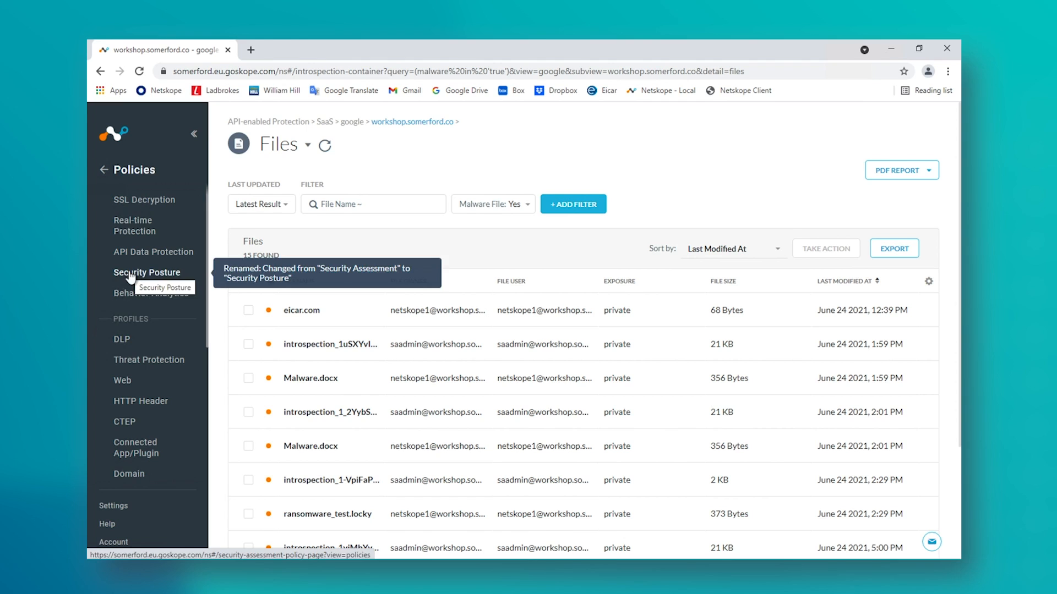
pyautogui.click(154, 251)
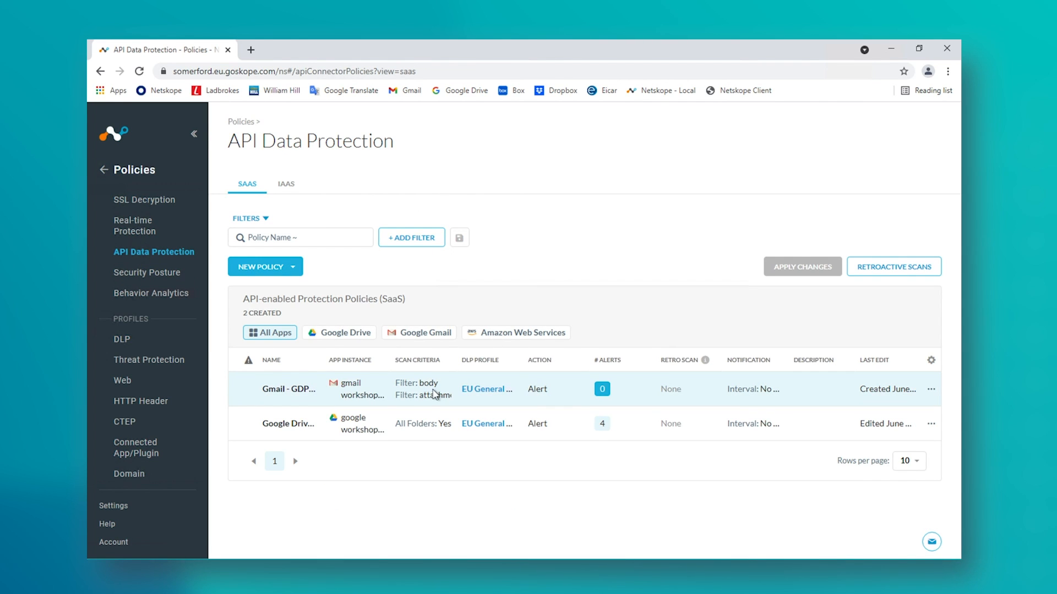
pyautogui.moveTo(378, 312)
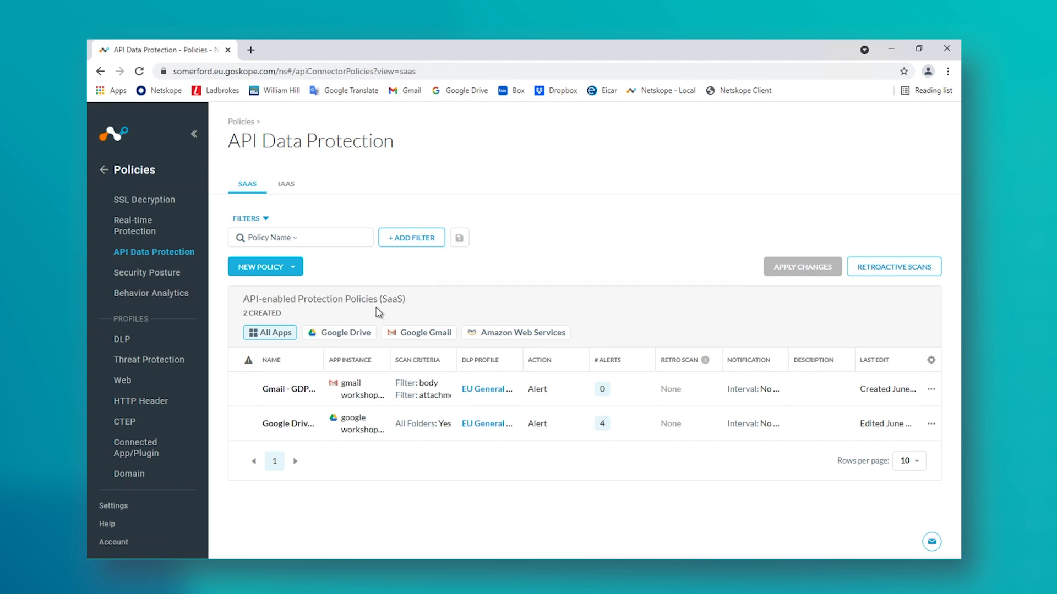
pyautogui.click(263, 266)
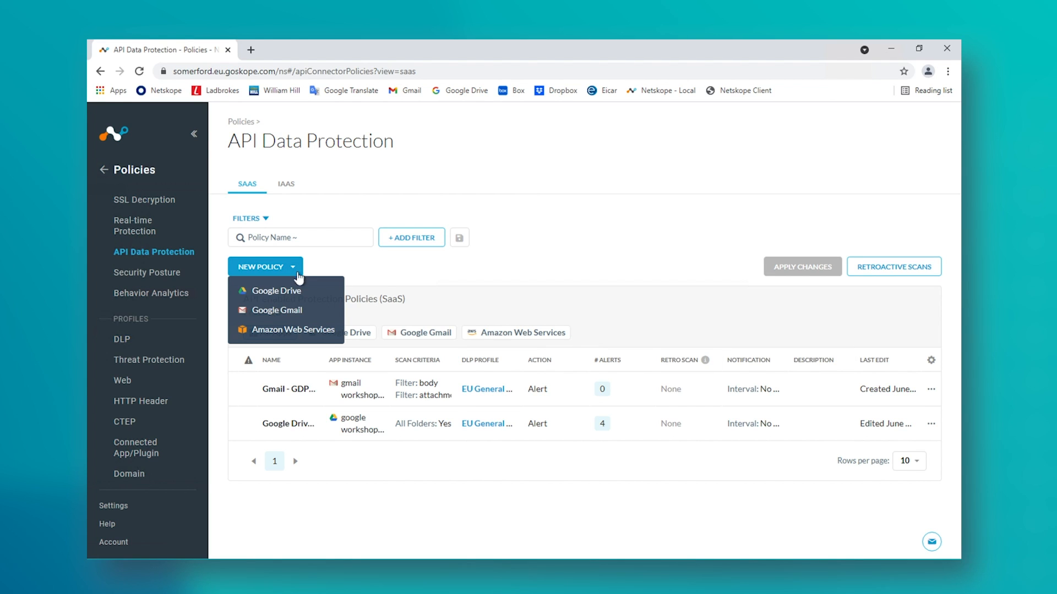
# Create a Google Drive policy for workshop.somerford.co keeping all users, all sharing options and all file types.
pyautogui.click(276, 291)
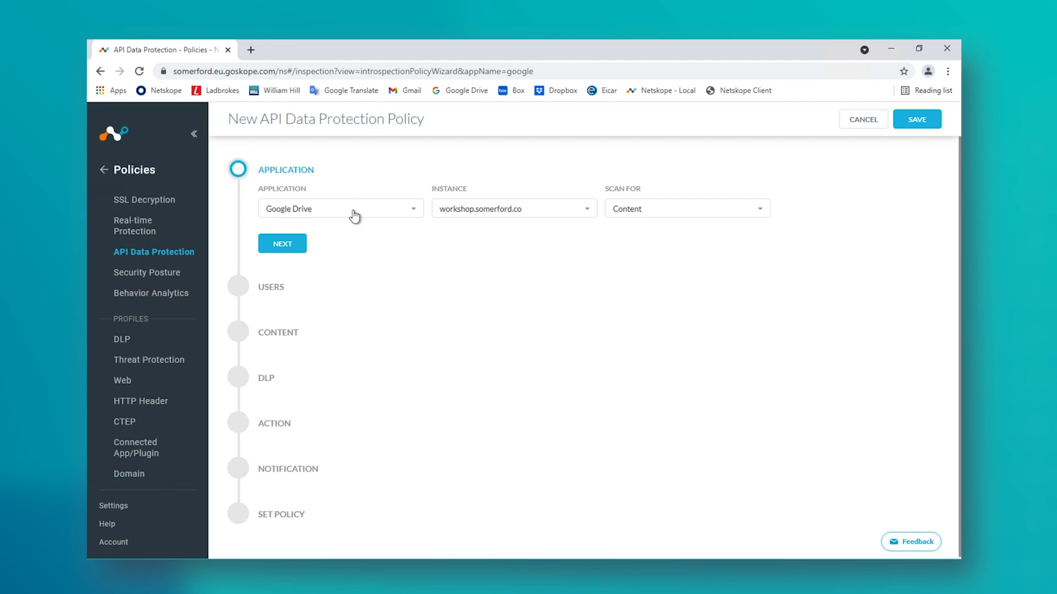
pyautogui.moveTo(498, 218)
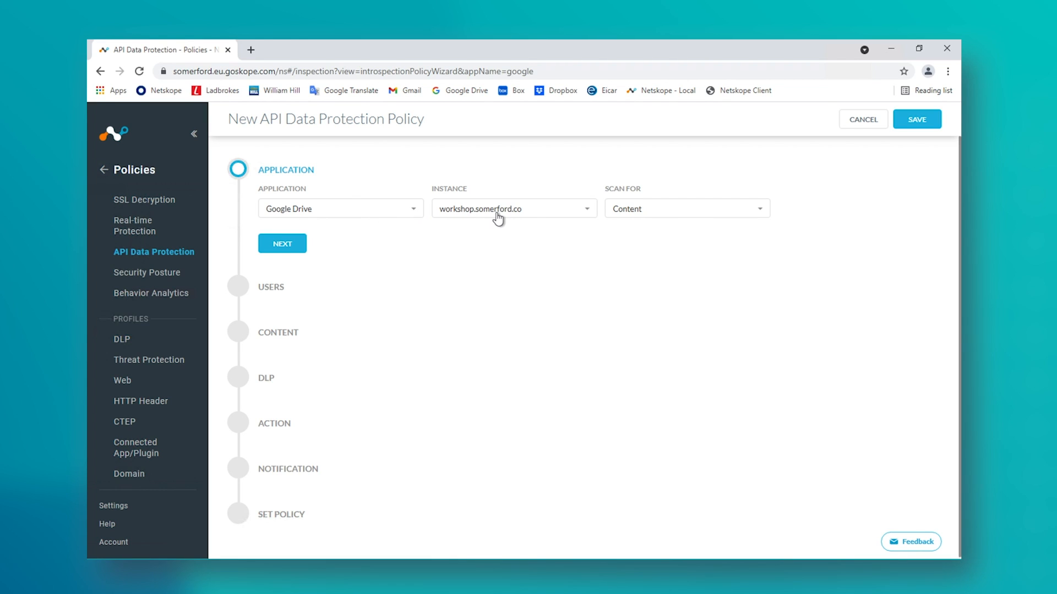
pyautogui.click(685, 208)
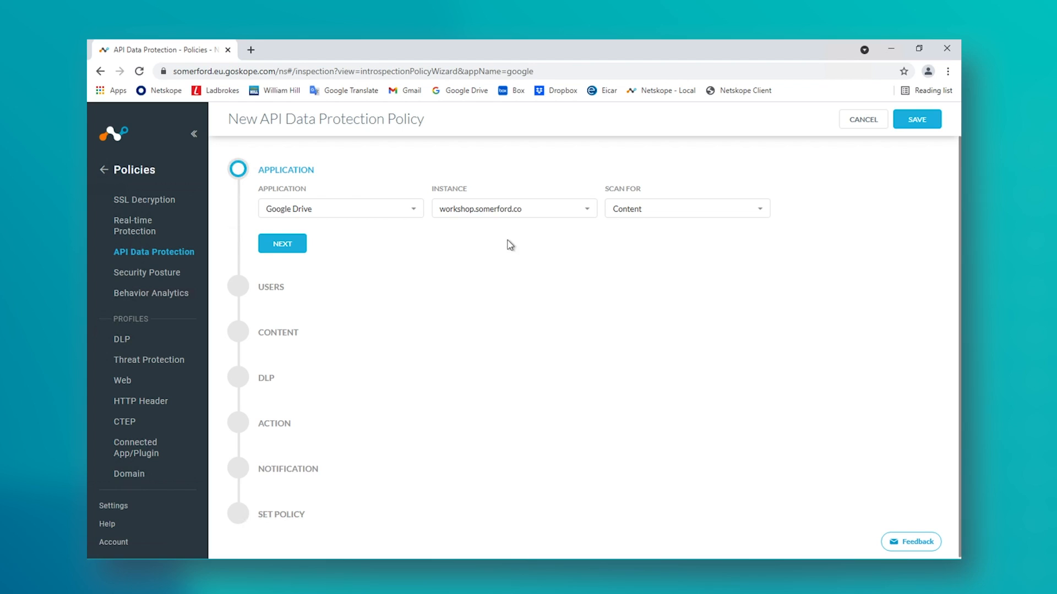
pyautogui.click(281, 243)
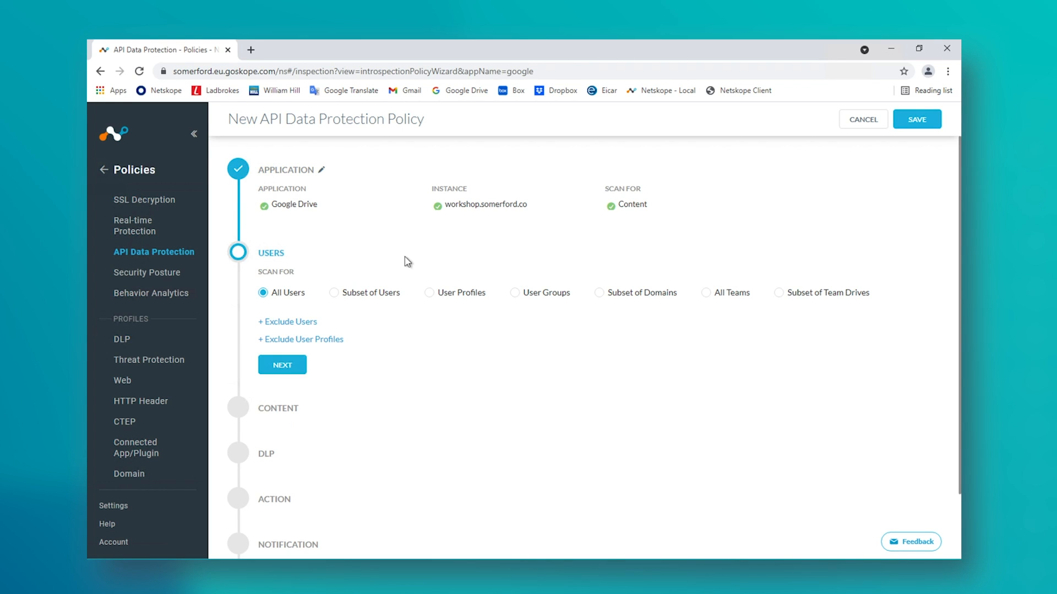
pyautogui.click(282, 364)
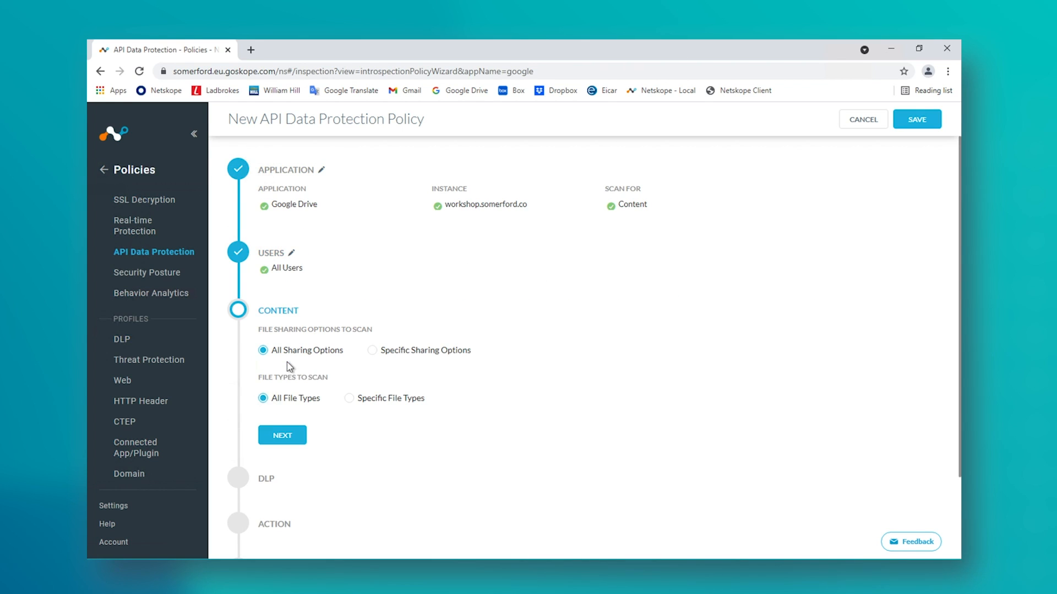
pyautogui.scroll(-3)
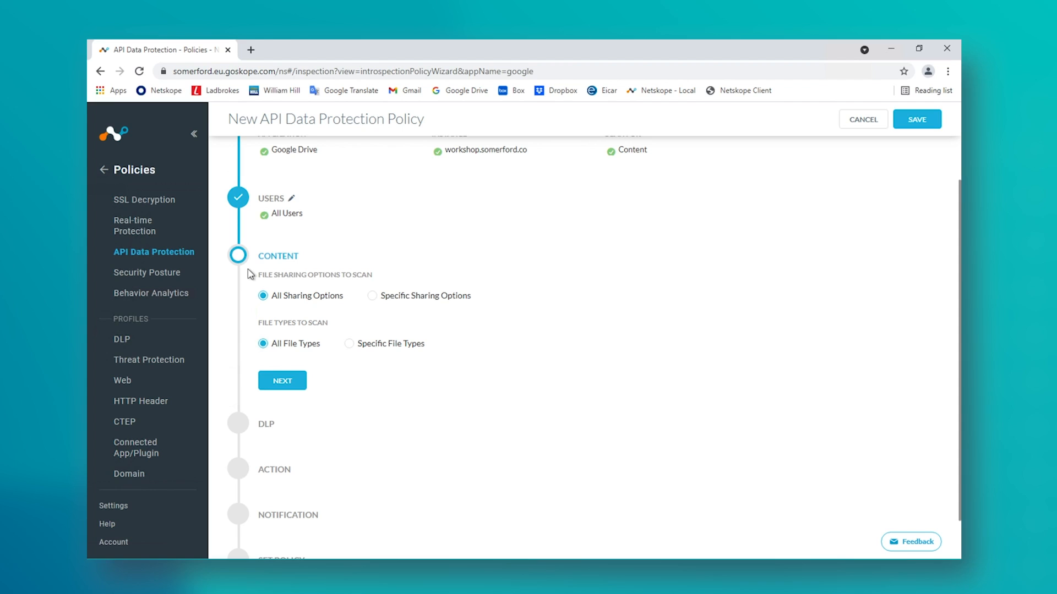
pyautogui.click(282, 380)
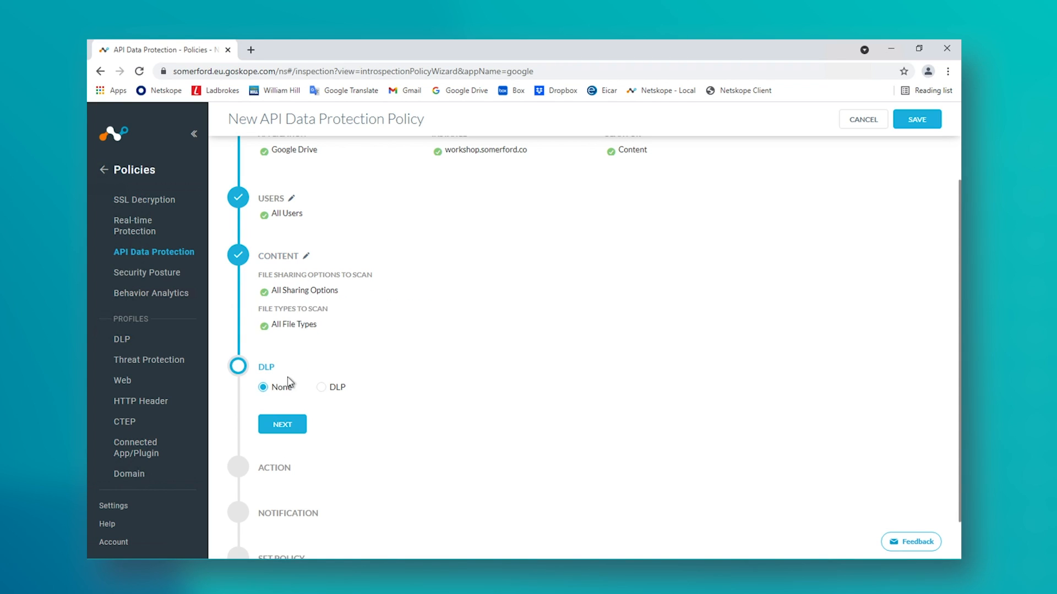
pyautogui.scroll(-3)
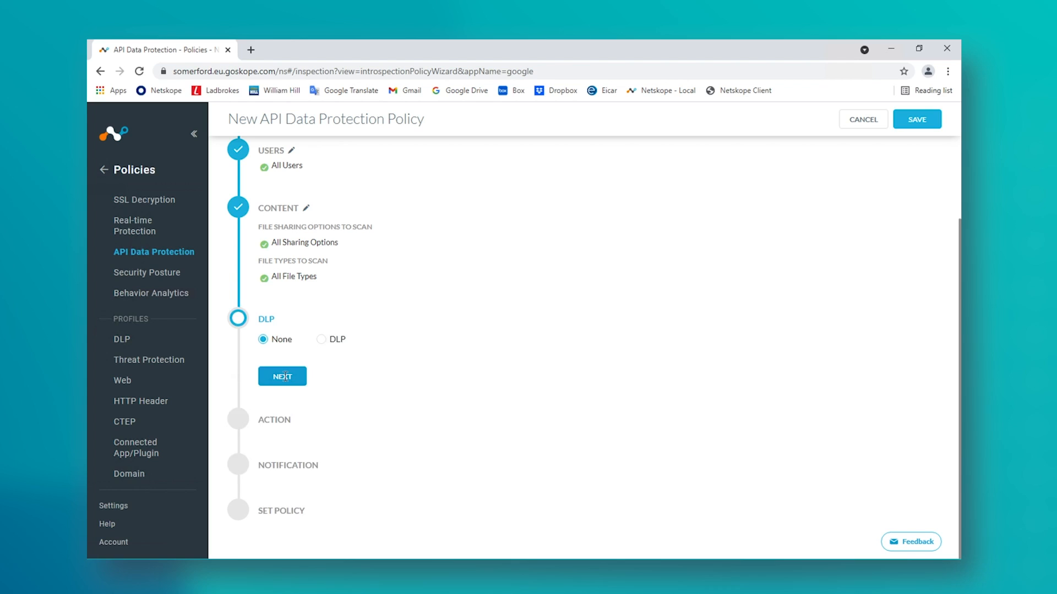
# Keep DLP at None, review actions like Change Ownership and Legal Hold, then go to Skope IT Application Events.
pyautogui.click(281, 377)
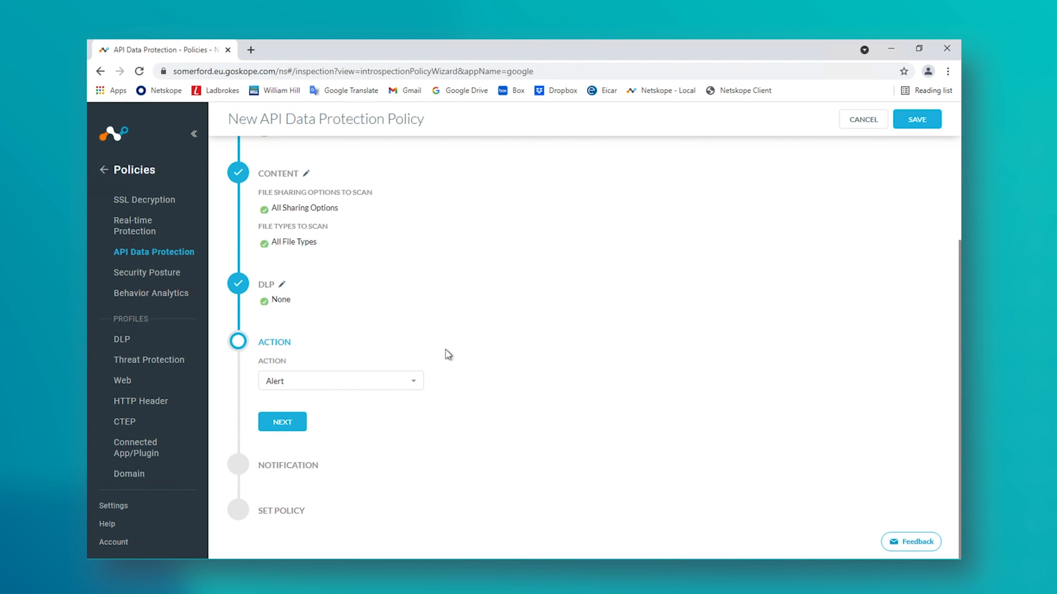
pyautogui.click(340, 381)
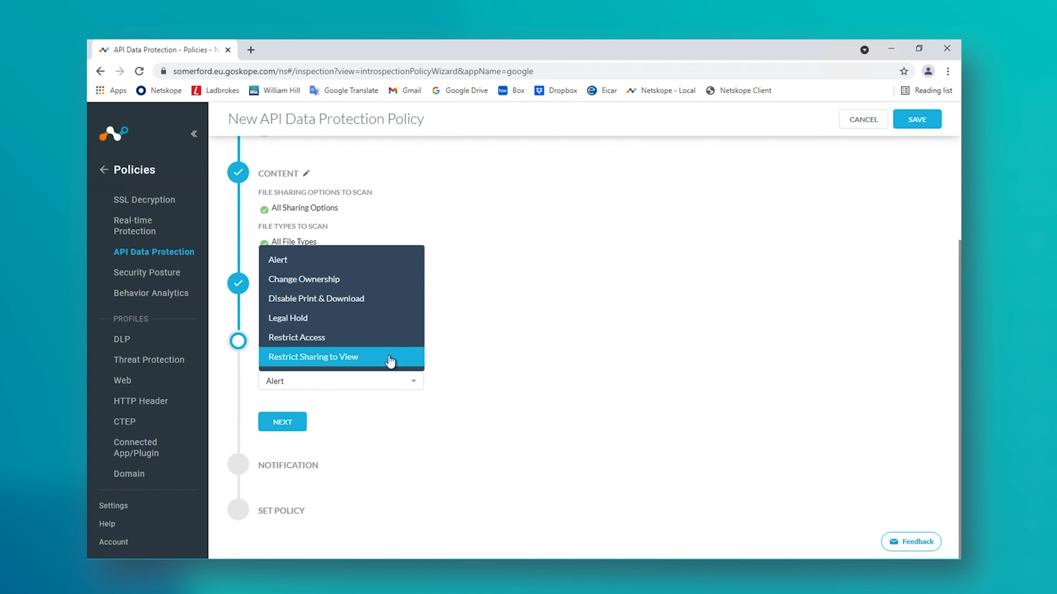
pyautogui.moveTo(362, 278)
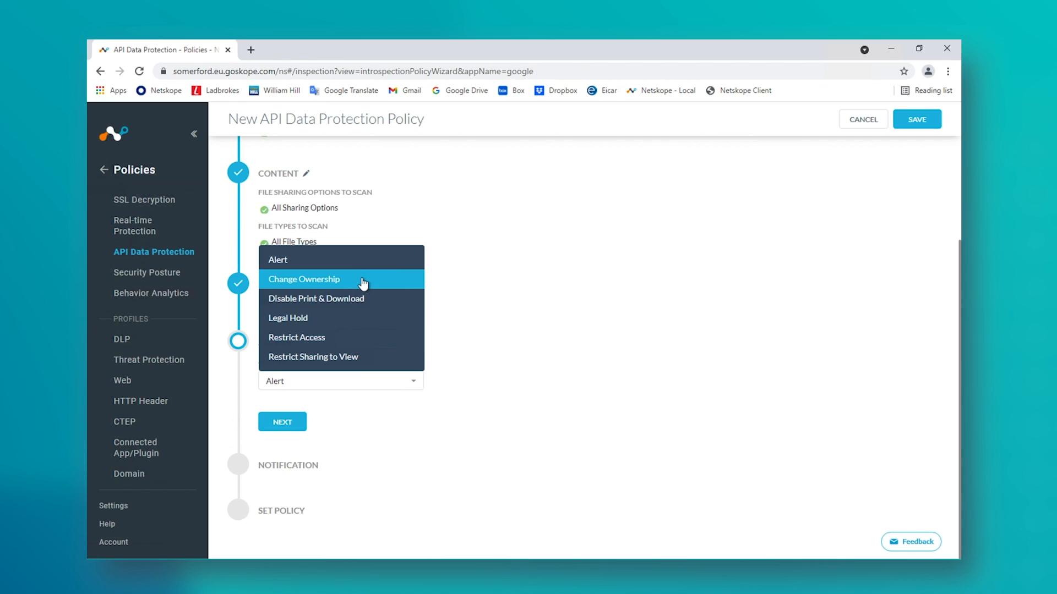
pyautogui.click(151, 286)
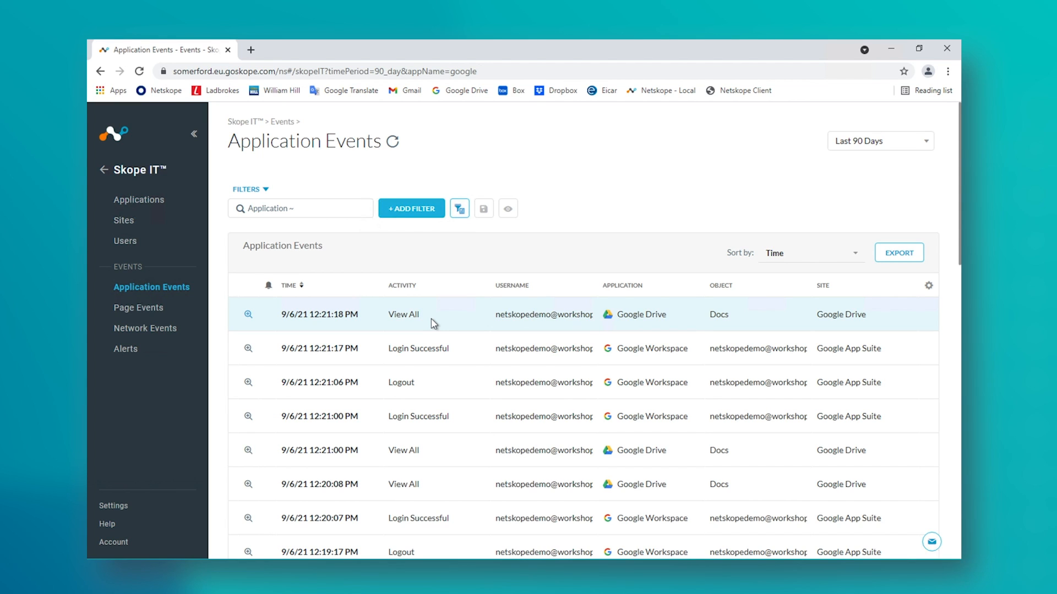
pyautogui.moveTo(433, 331)
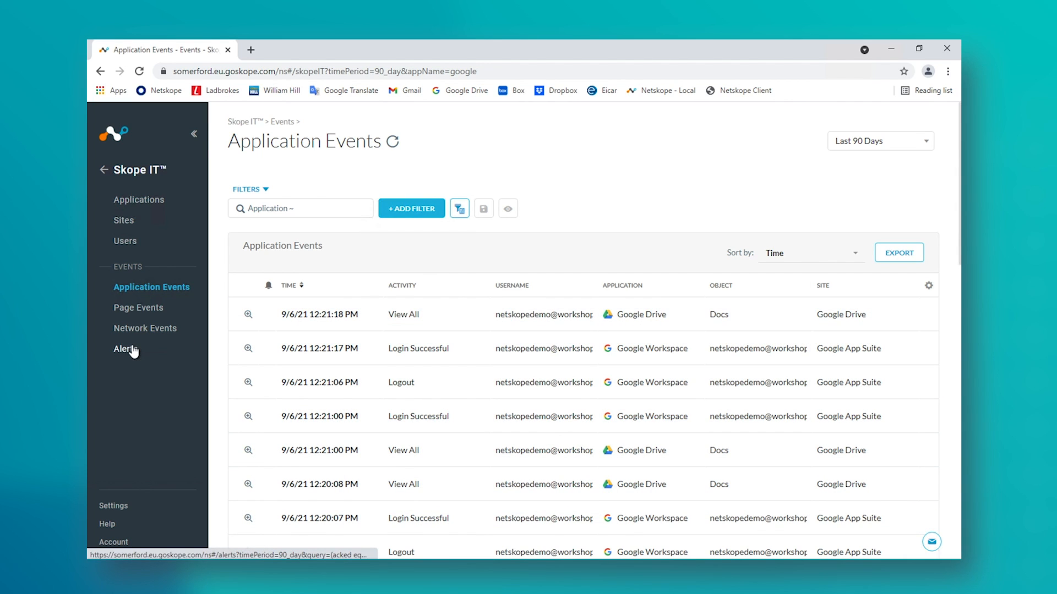
# Open the Skope IT Alerts list for Google over the last 90 days.
pyautogui.click(126, 349)
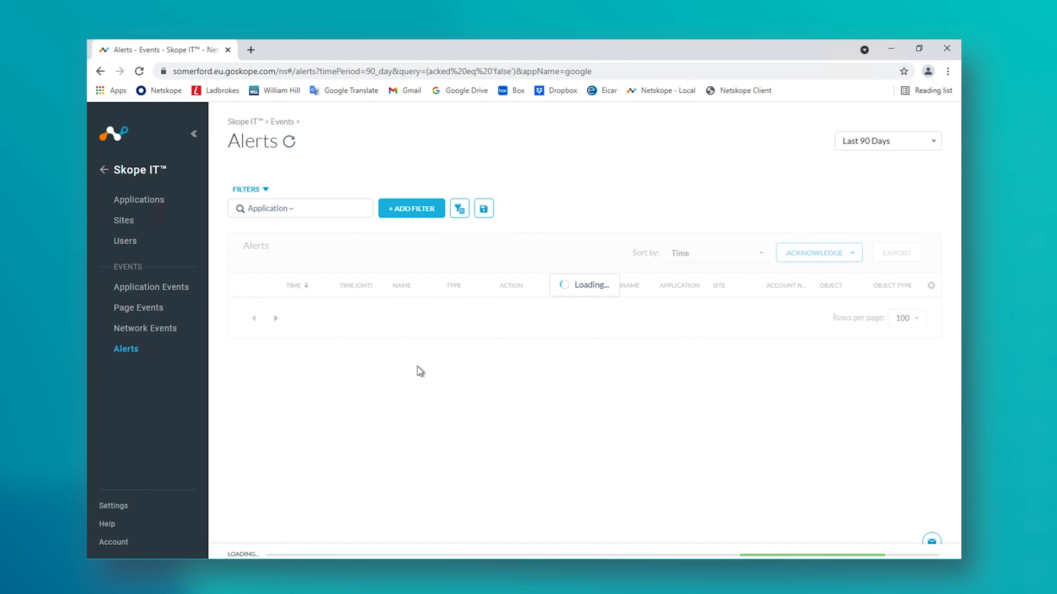